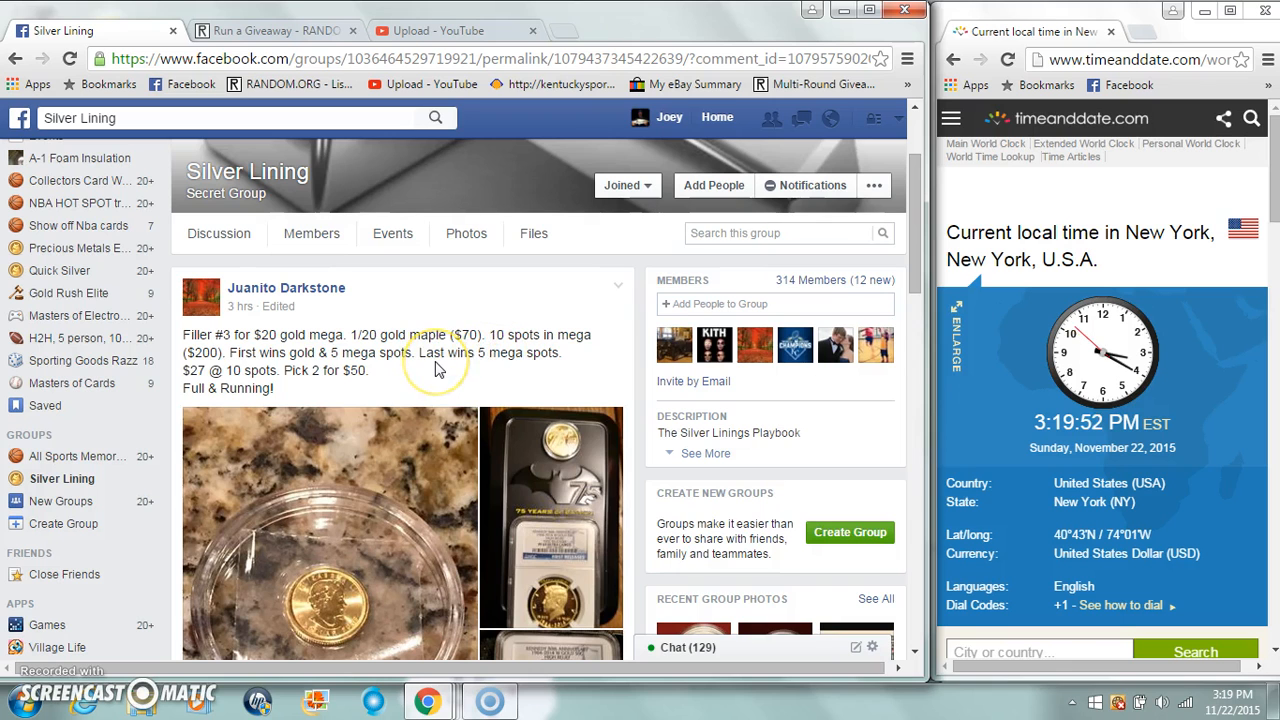
Return to the Facebook news feed from the current page.
scroll(down, 3)
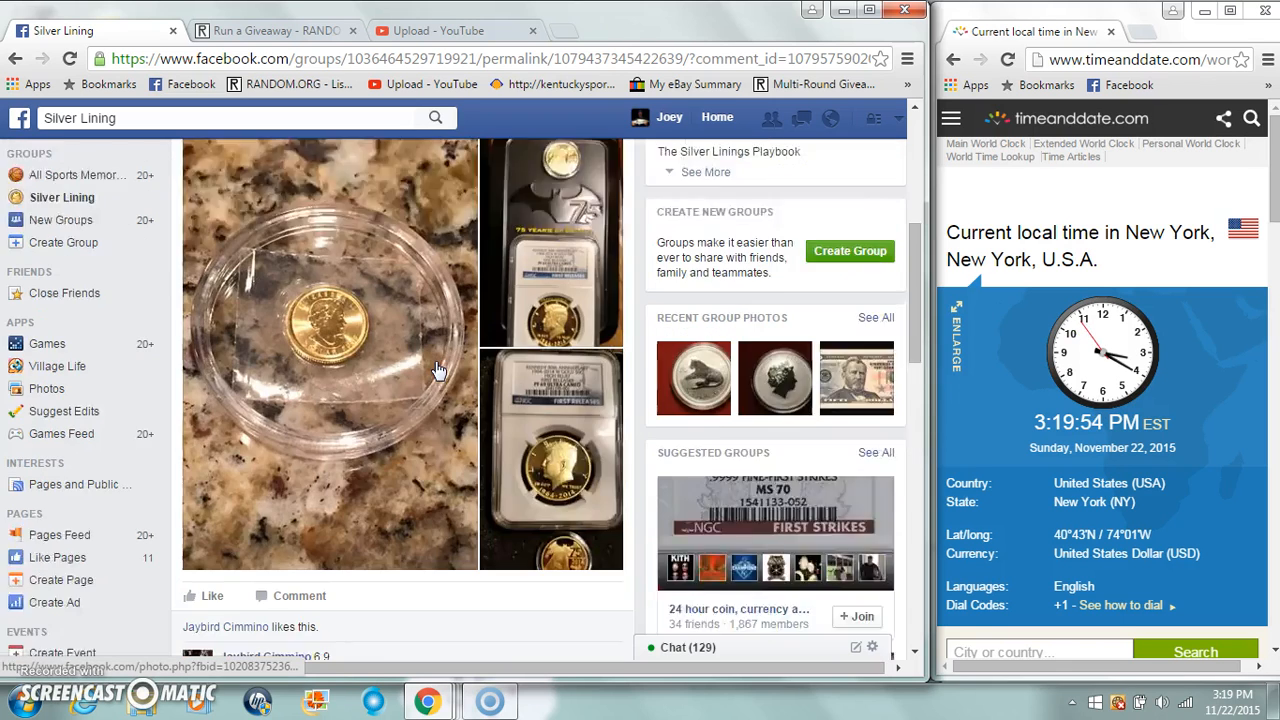
scroll(down, 3)
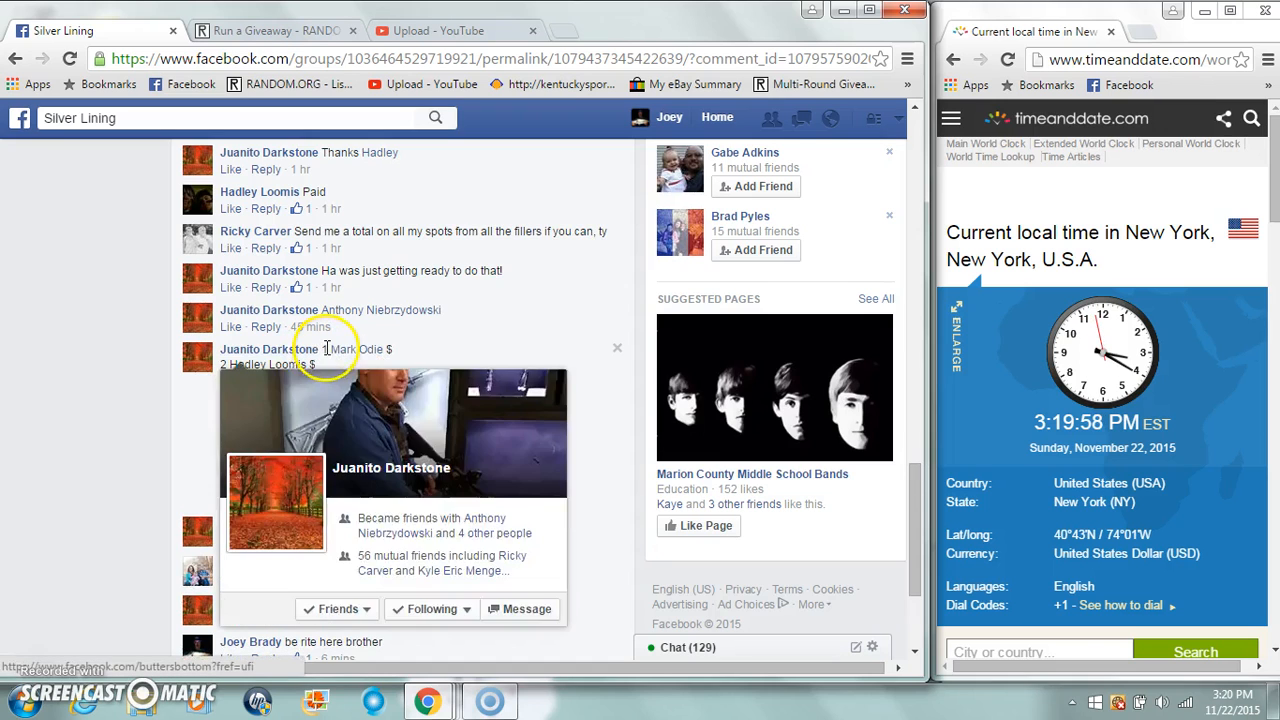
right_click(440, 430)
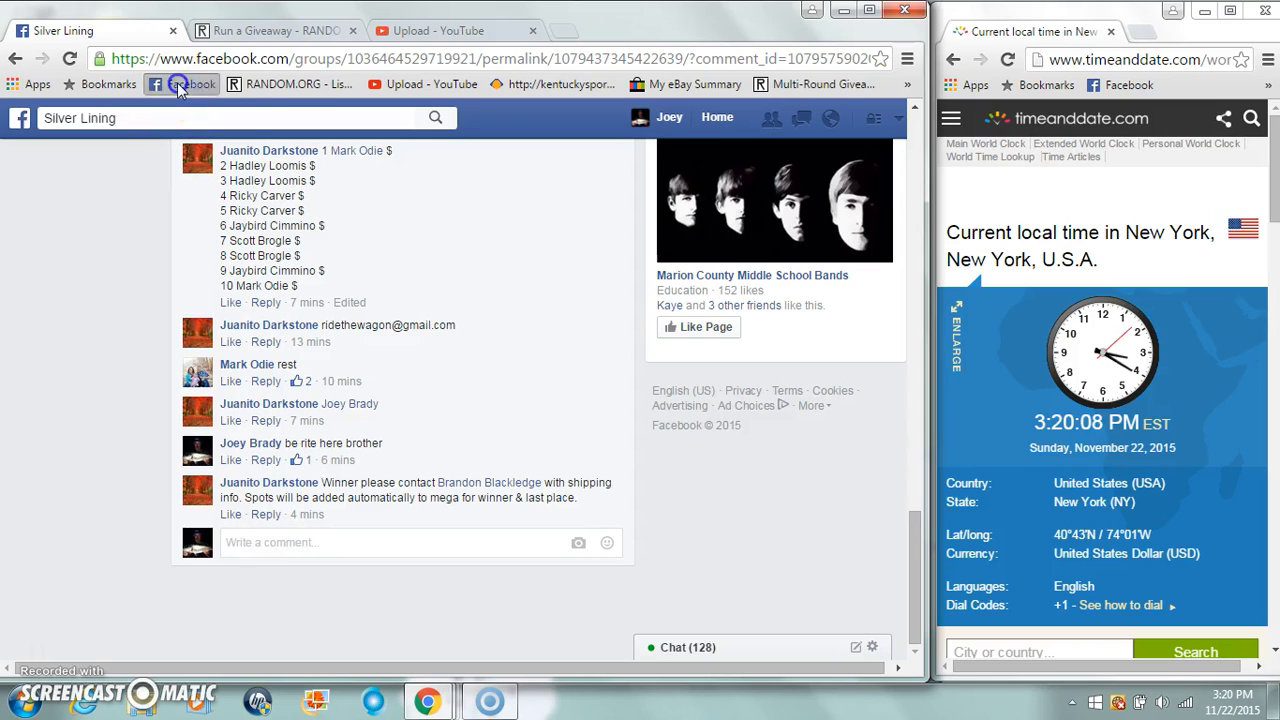
click(180, 84)
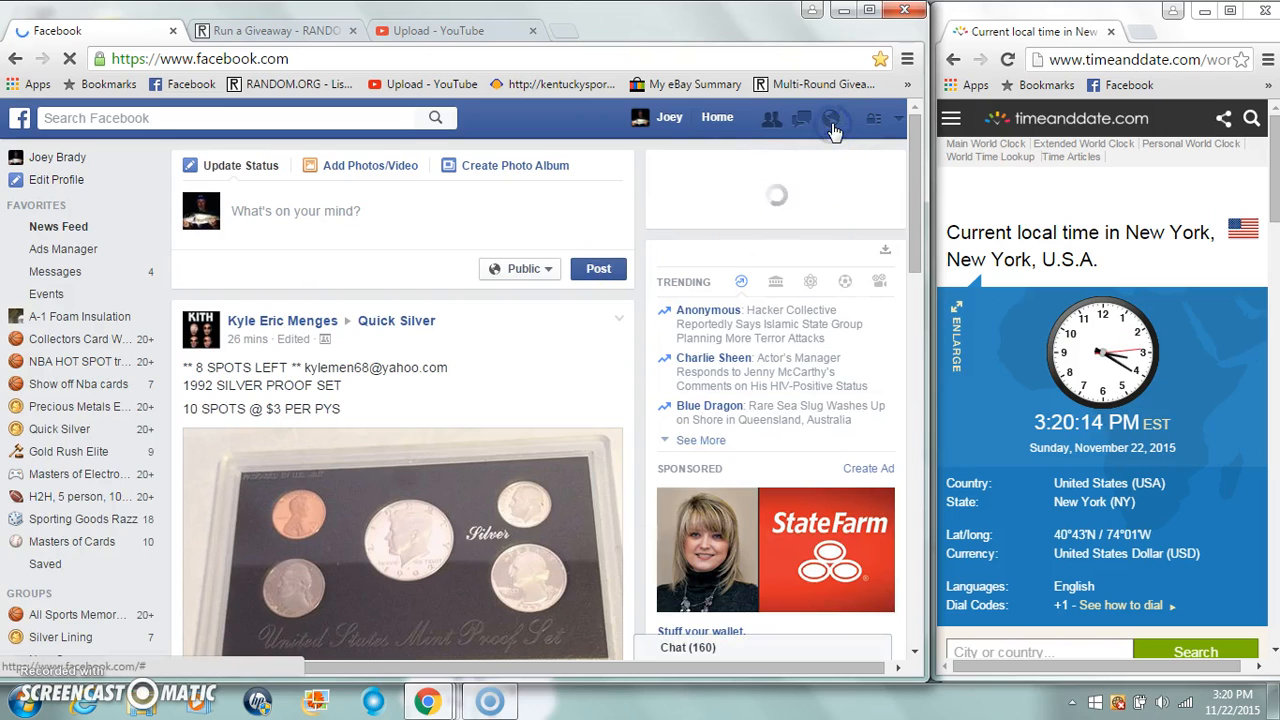
Open Notifications and load the Silver Lining thread from its notification.
click(832, 118)
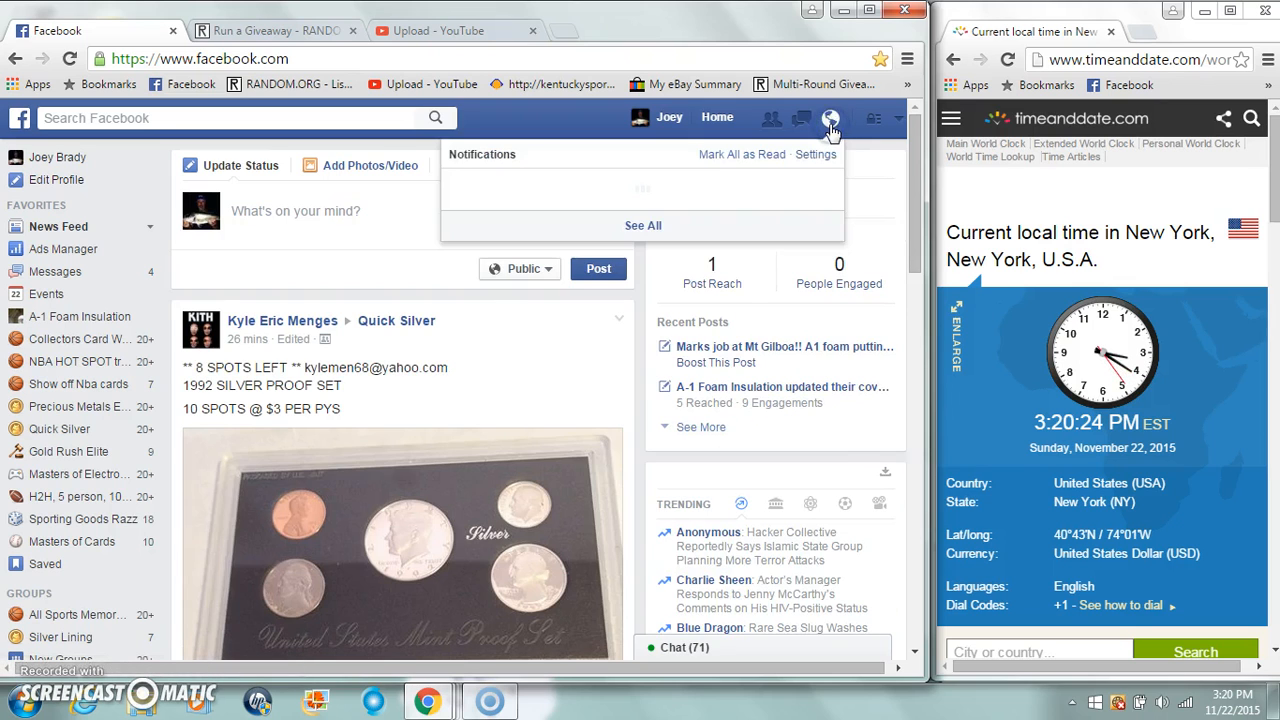
click(832, 118)
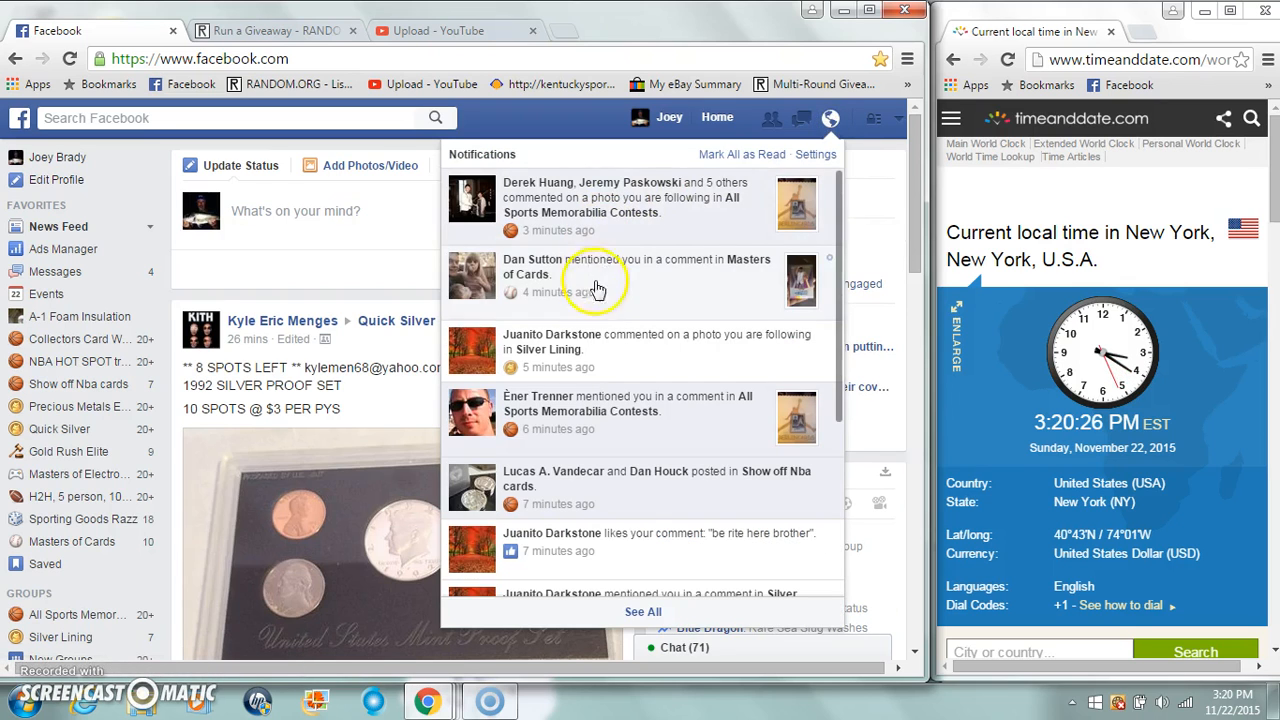
click(600, 276)
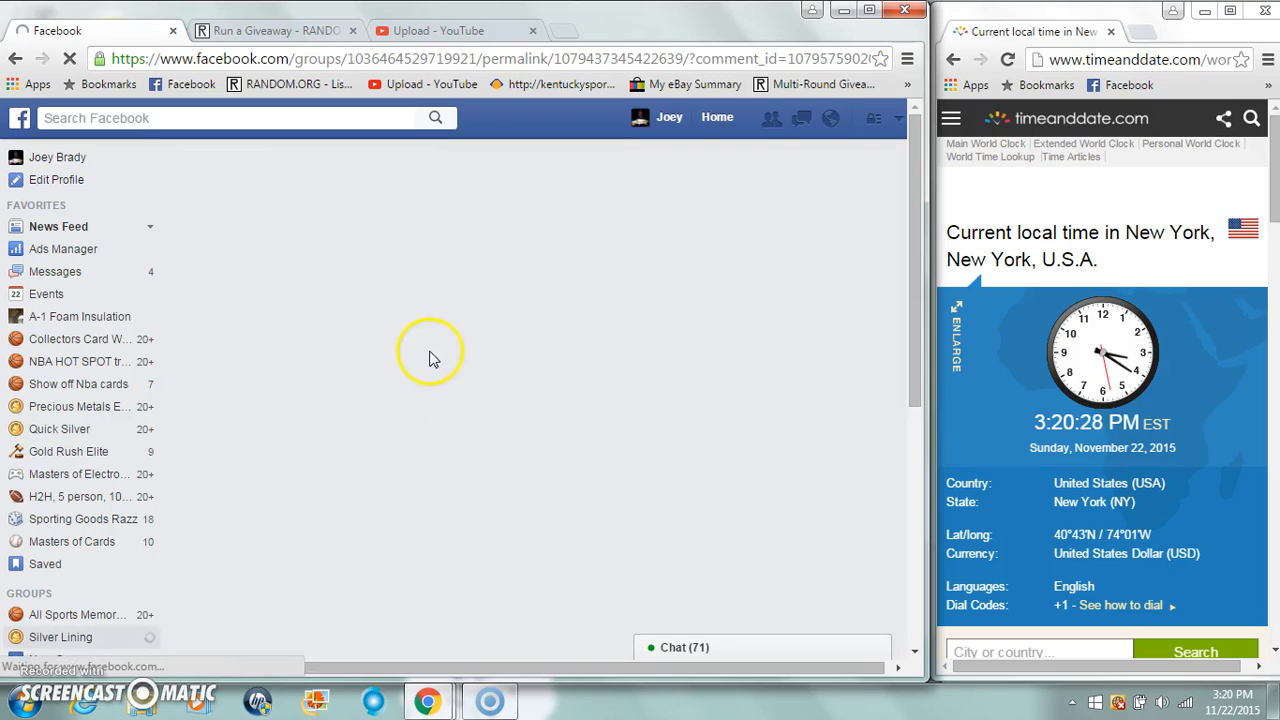
Roll 2d6 for 6 rounds and begin the giveaway, producing round 1's shuffled ten-entry order.
click(60, 636)
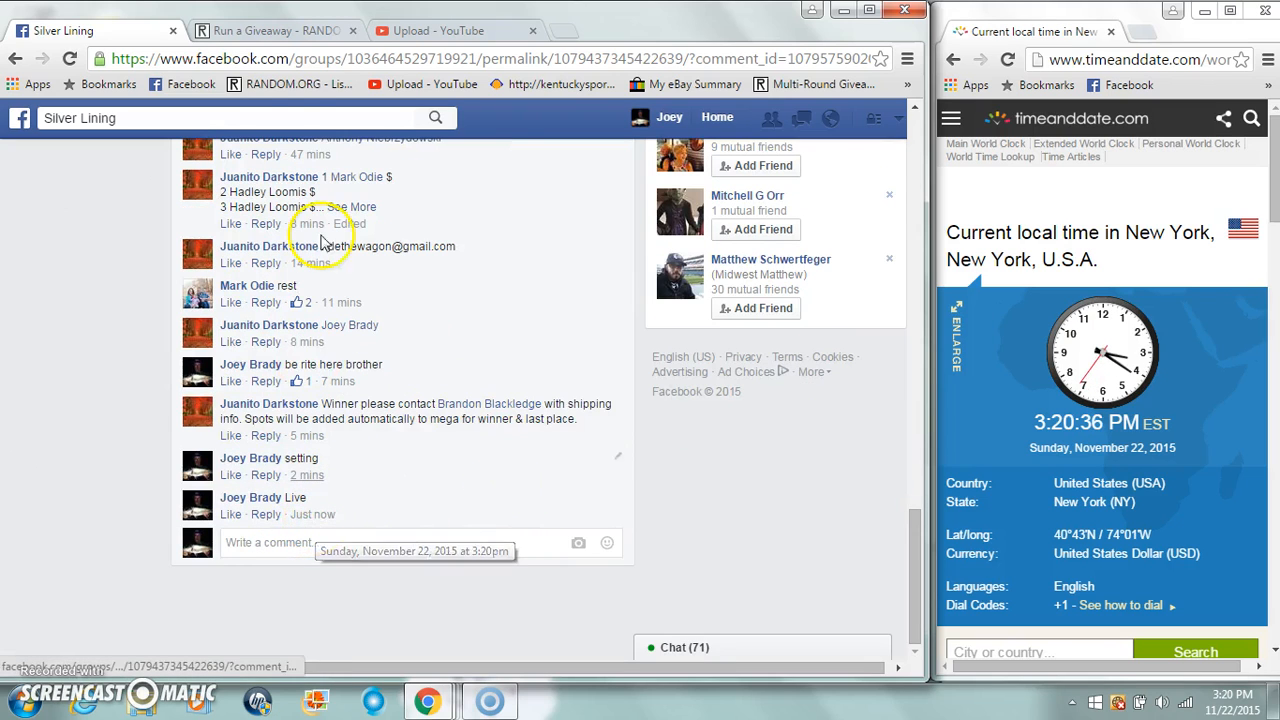
click(276, 30)
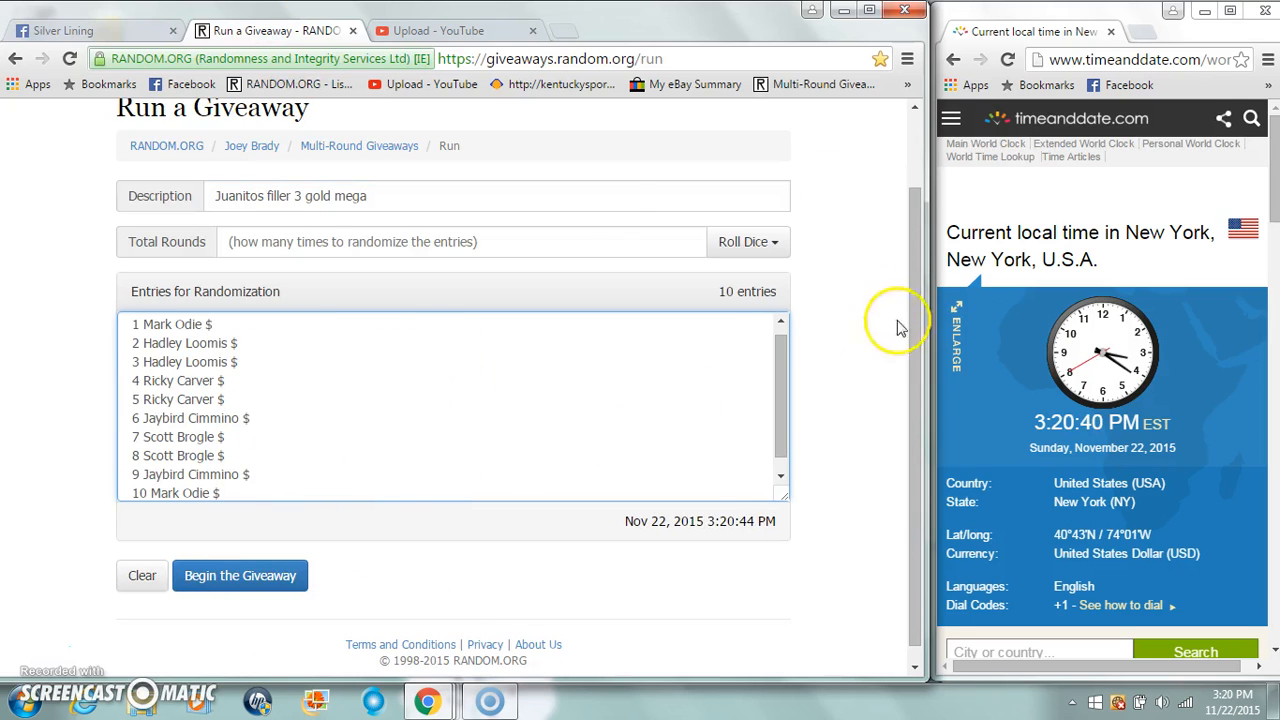
click(748, 240)
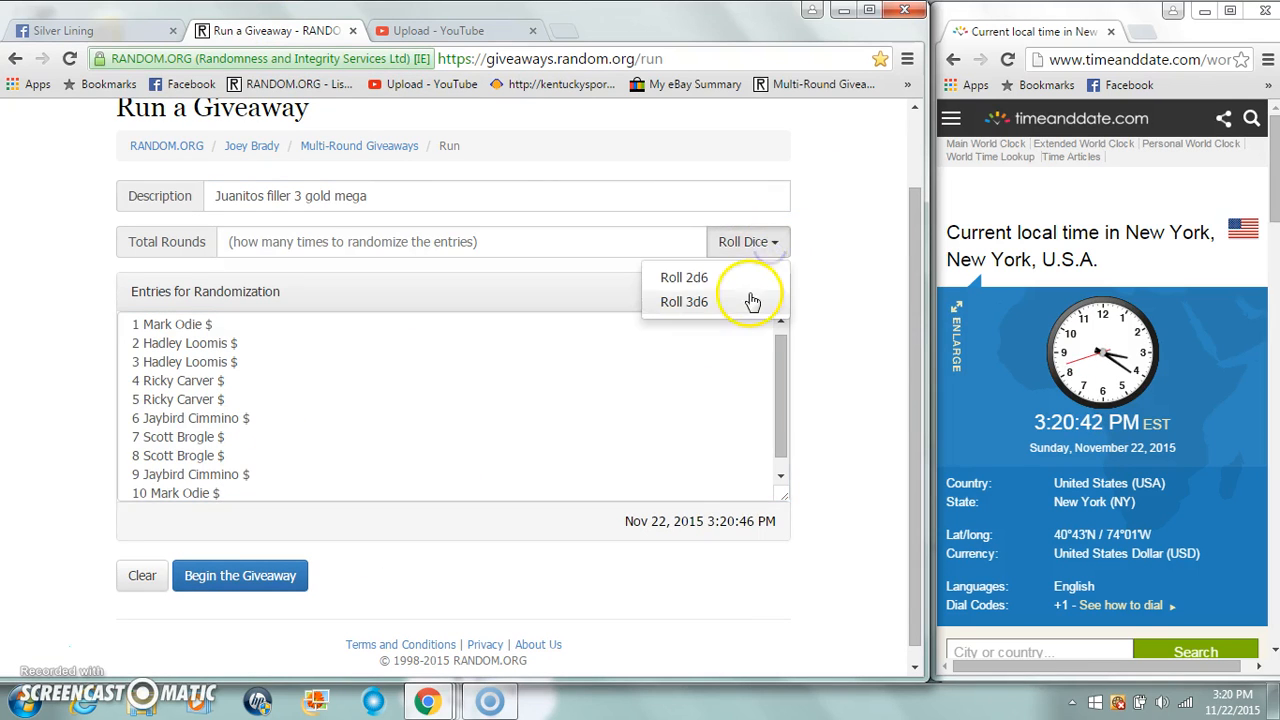
click(684, 276)
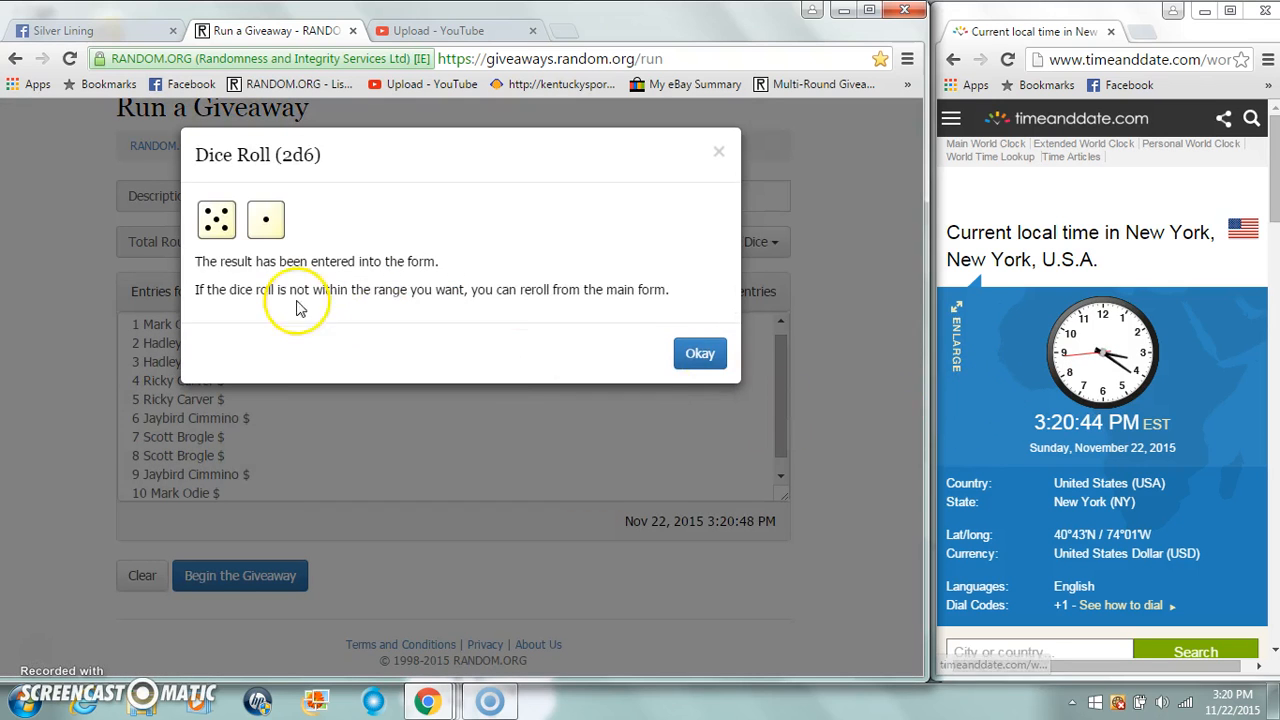
click(700, 352)
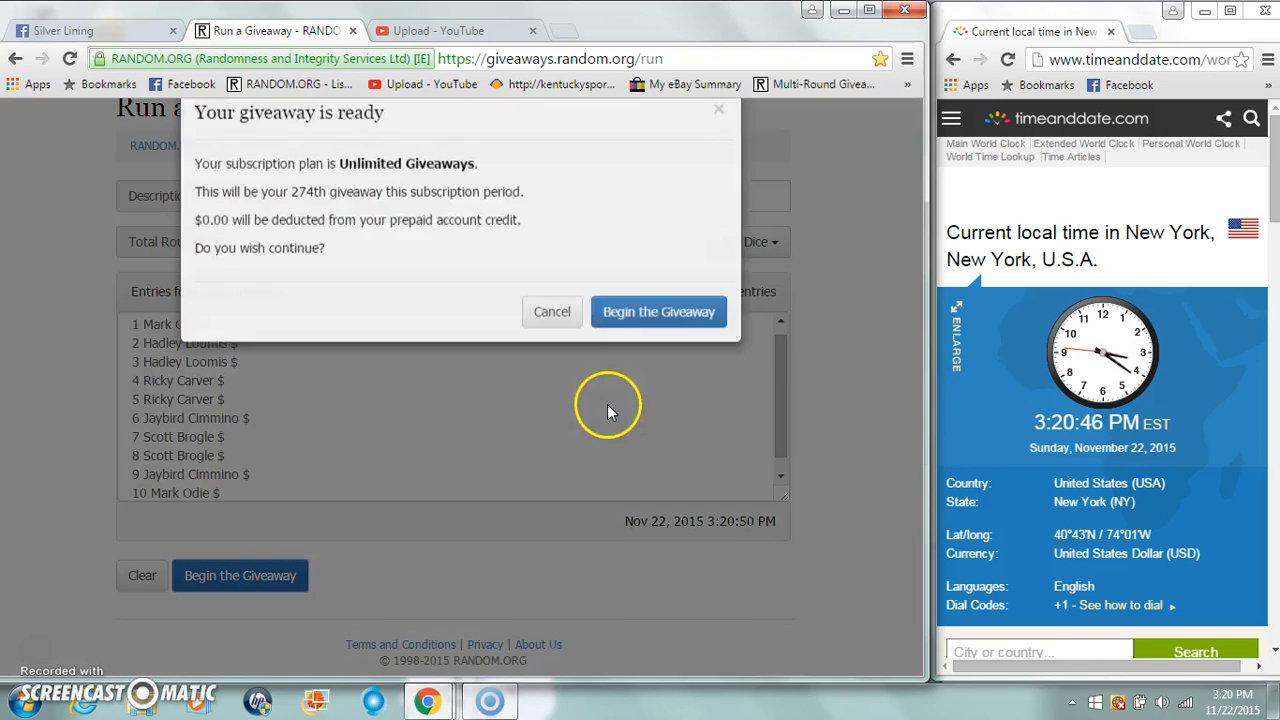
click(658, 312)
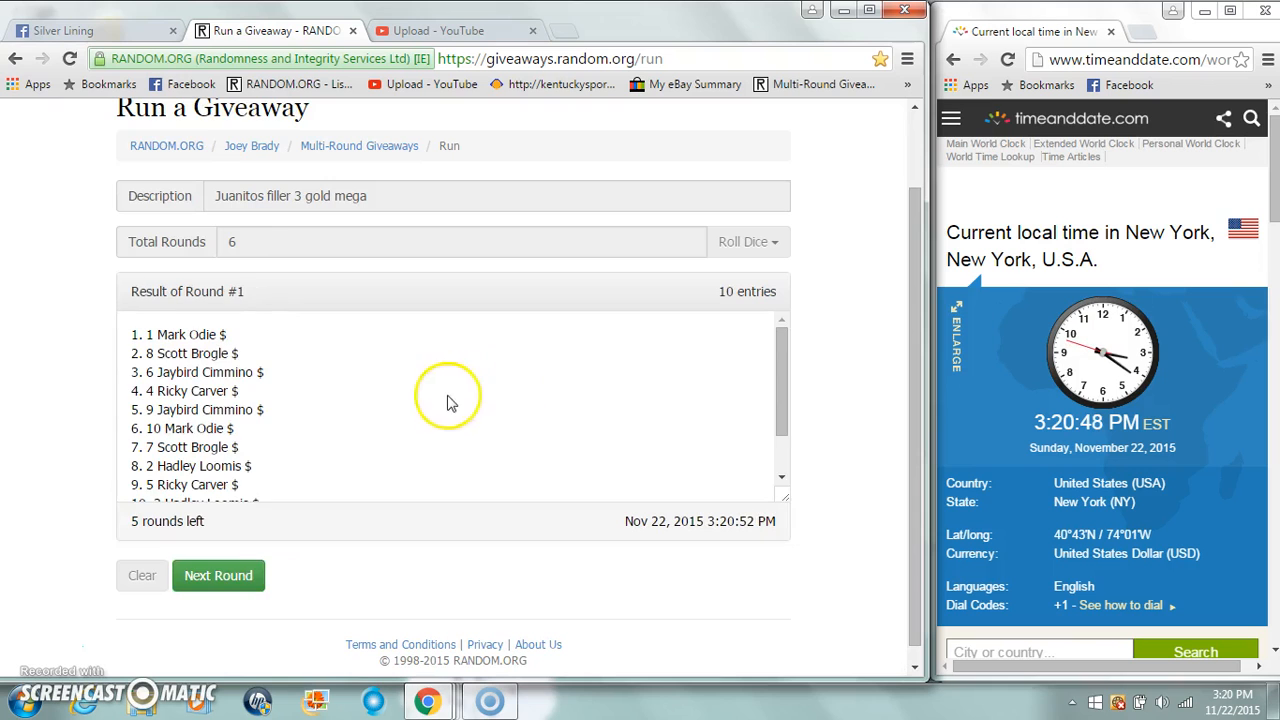
Run rounds 2 through 6 and reveal the final order's timestamp and verification code.
click(218, 576)
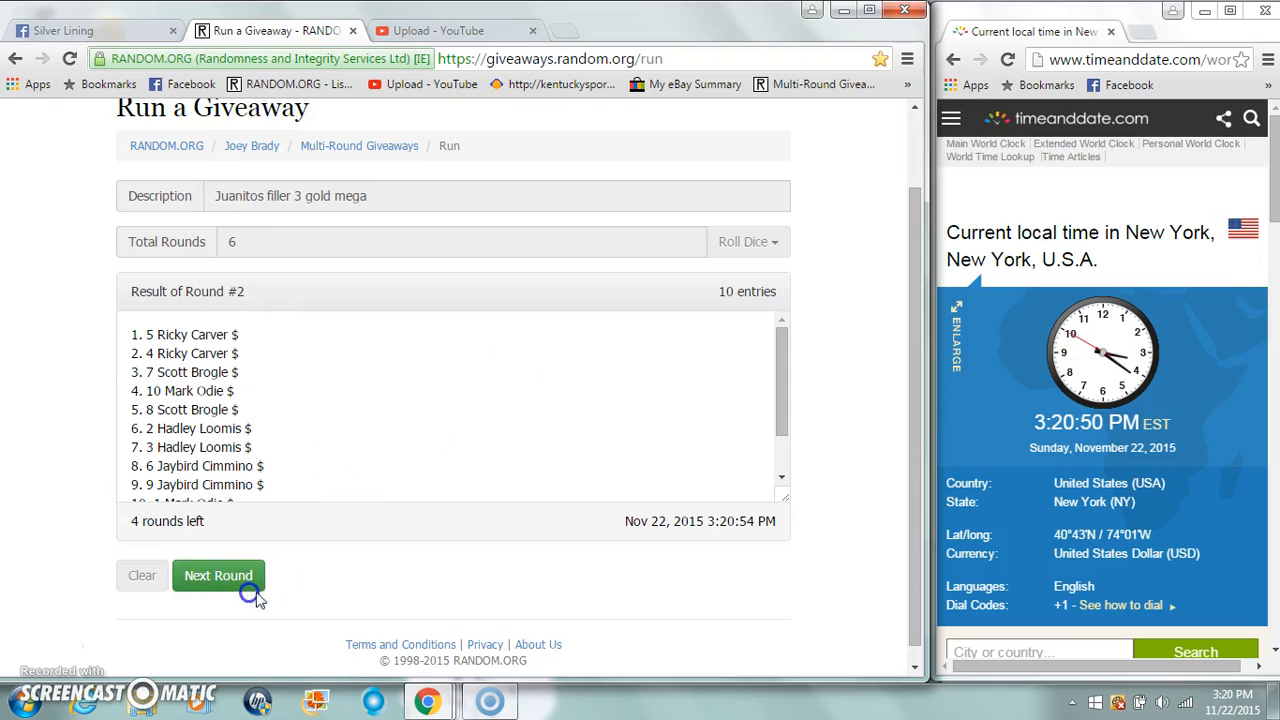
click(218, 576)
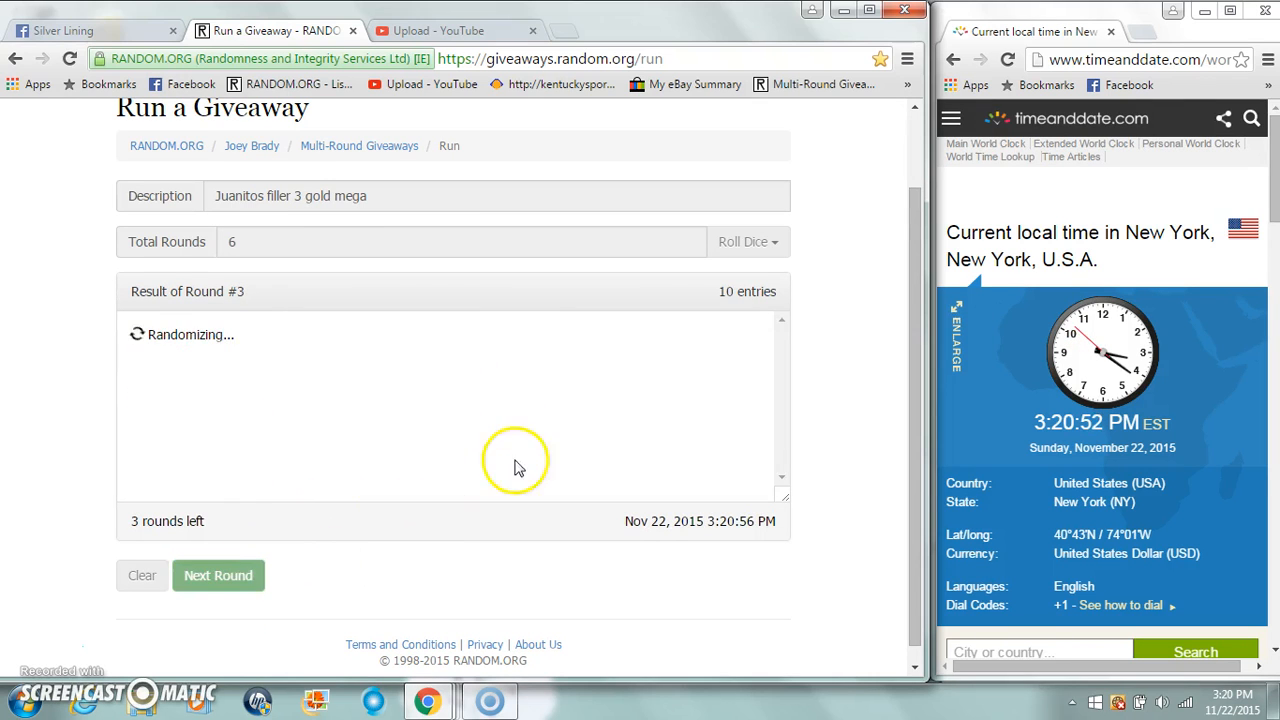
click(218, 576)
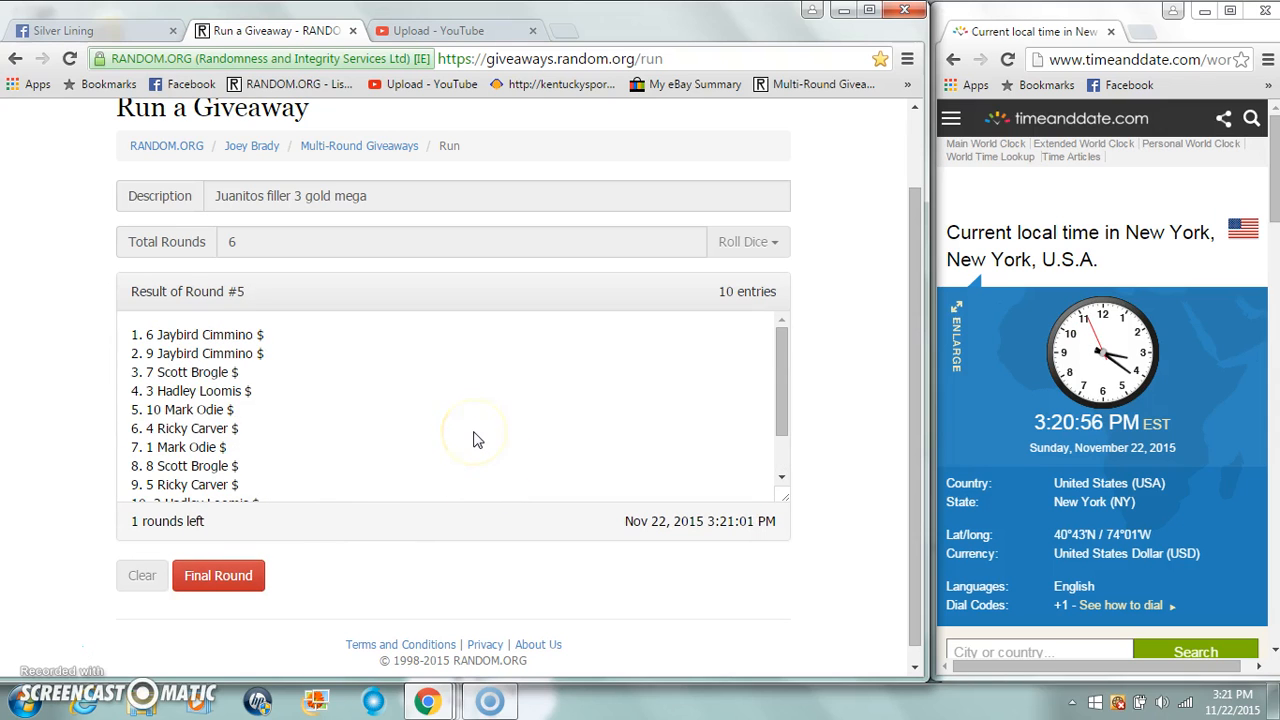
mouse_move(936, 378)
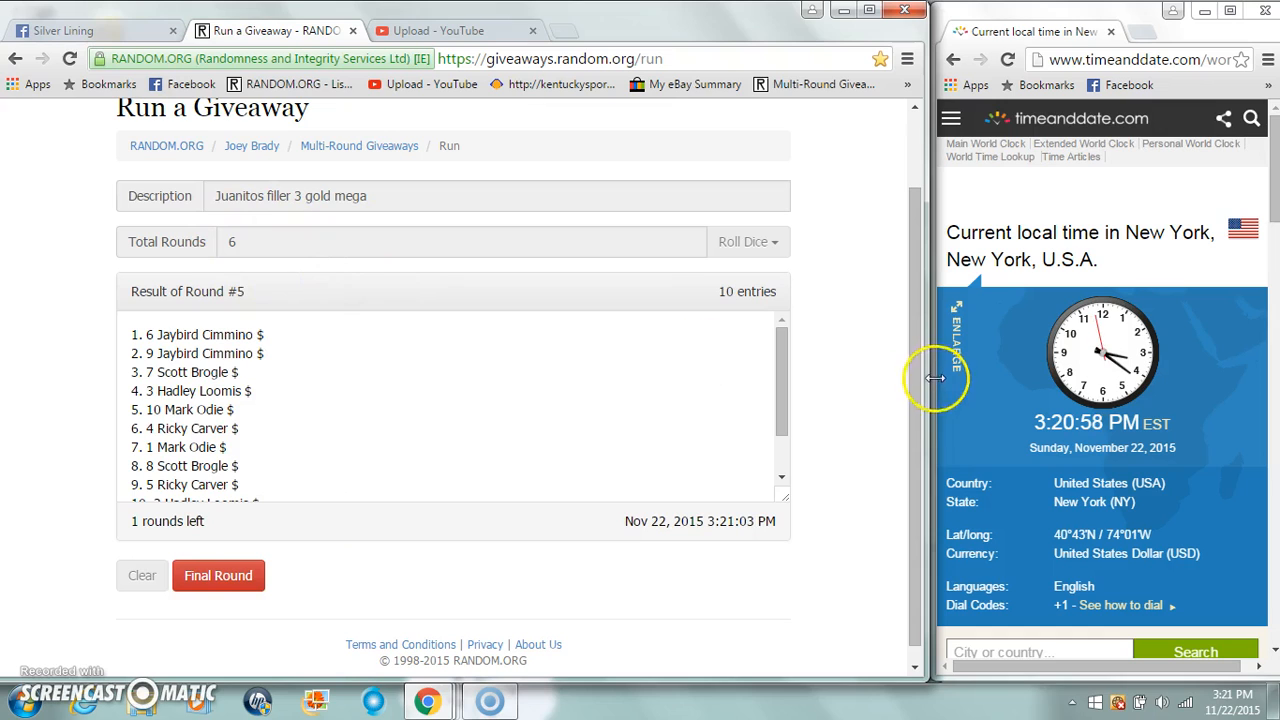
mouse_move(1150, 410)
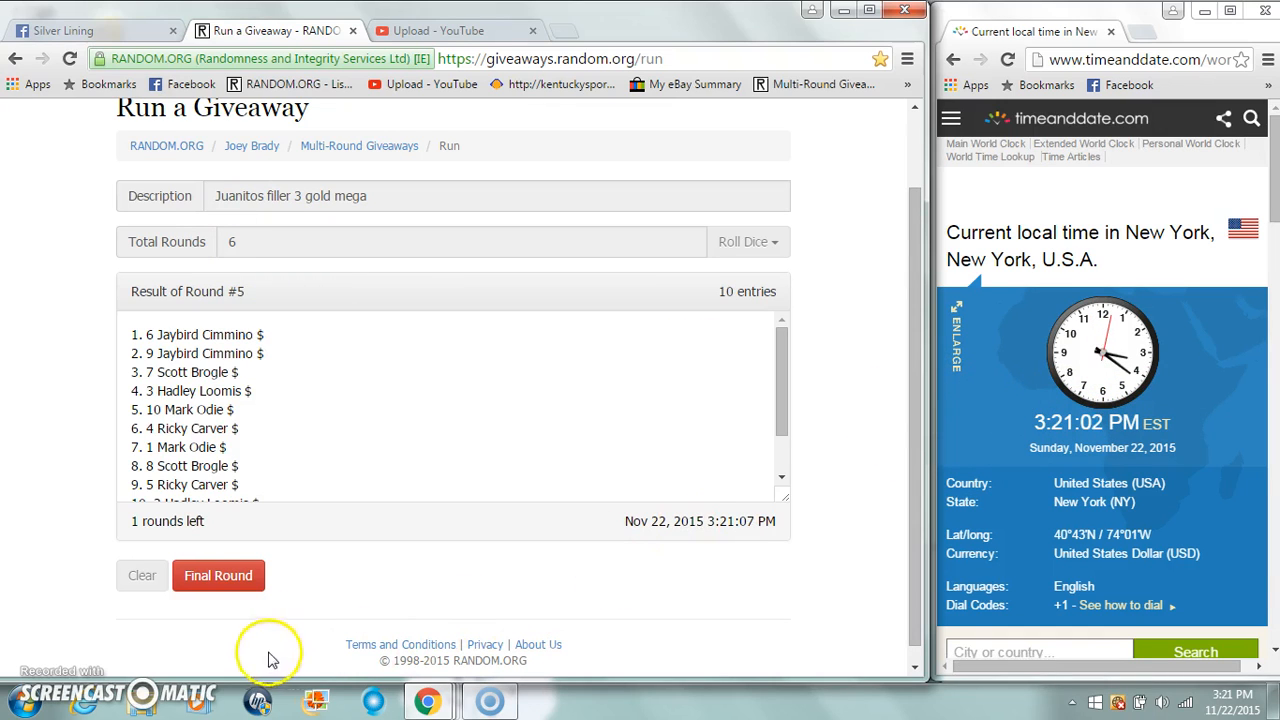
click(218, 576)
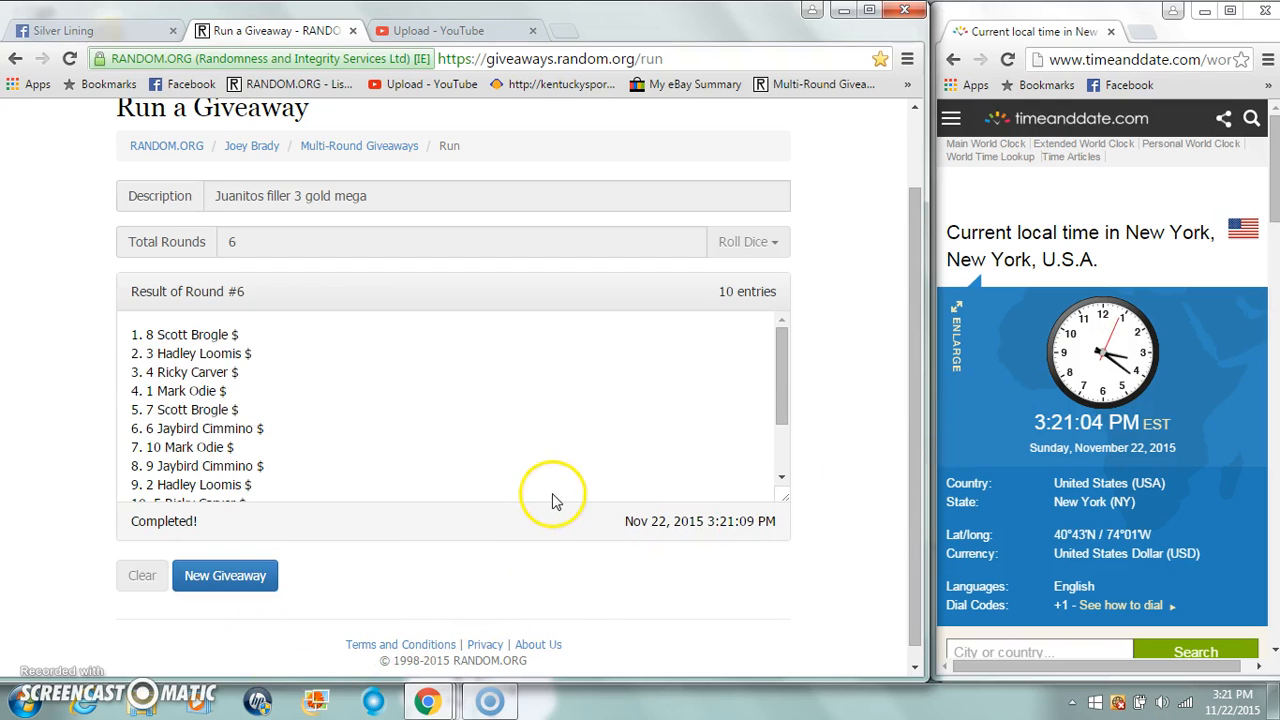
scroll(down, 3)
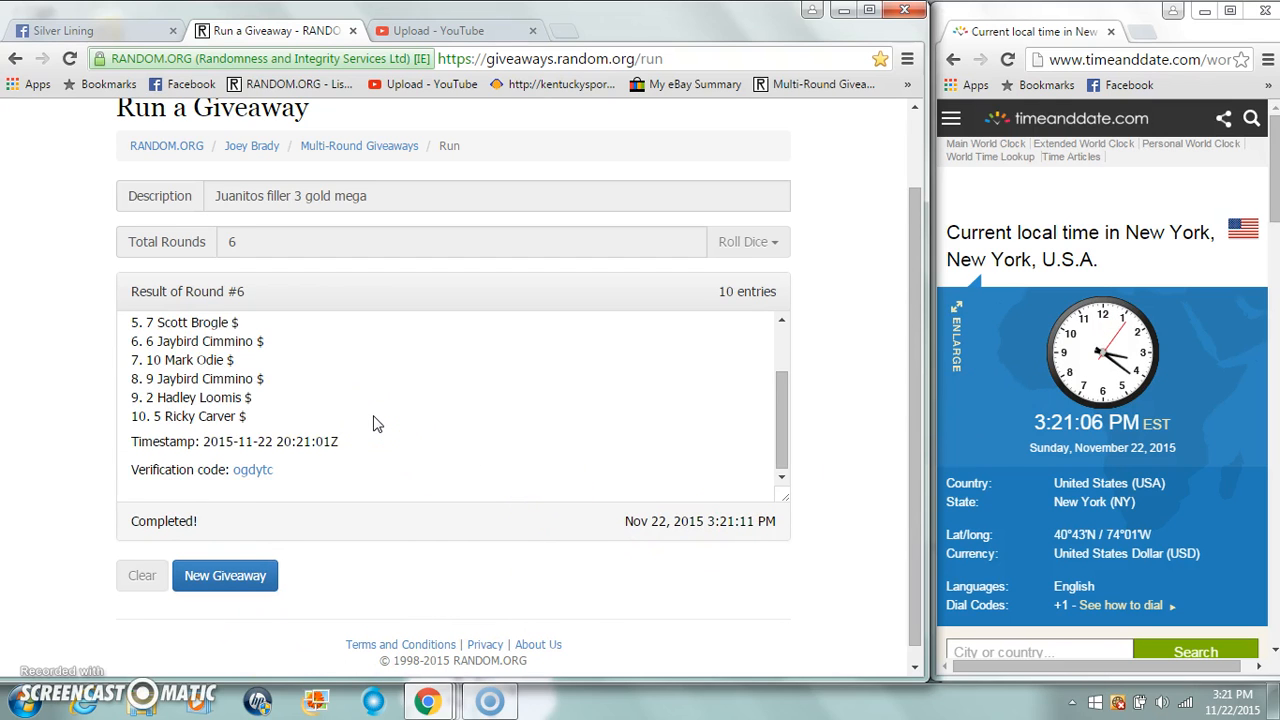
Post a 'Done' comment in the Silver Lining filler thread.
click(90, 30)
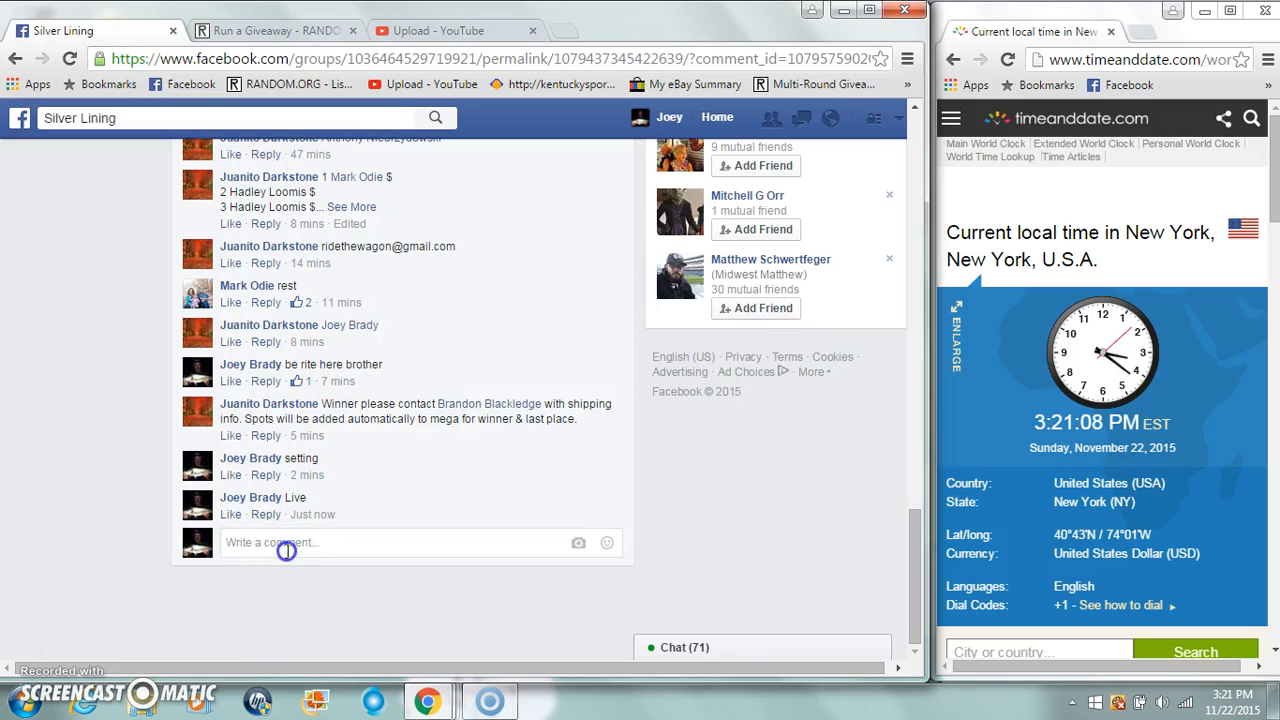
text(Done)
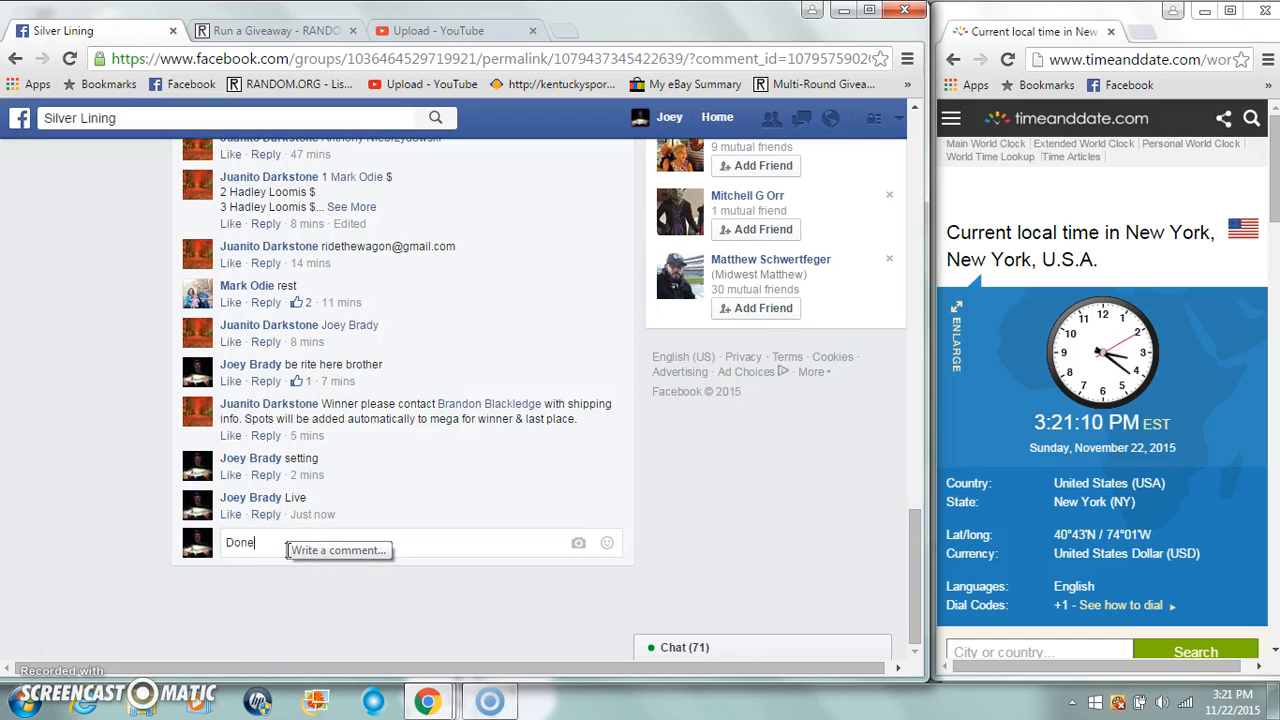
key(enter)
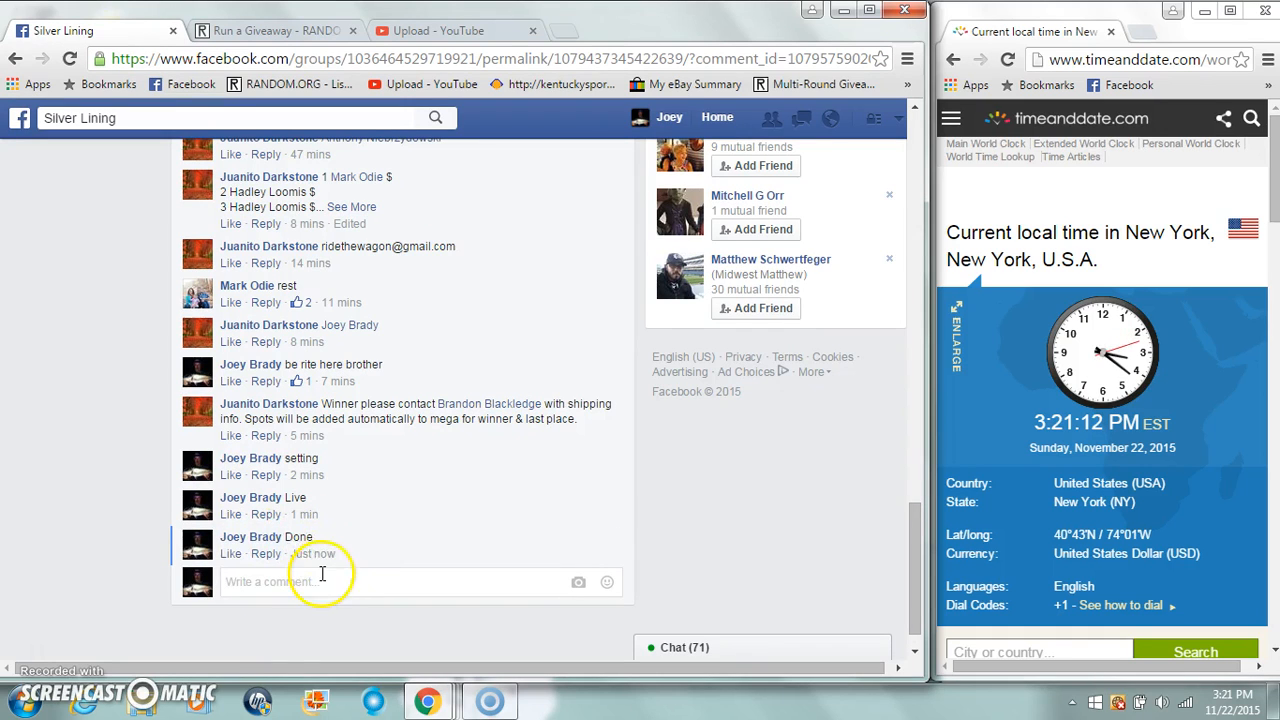
mouse_move(312, 554)
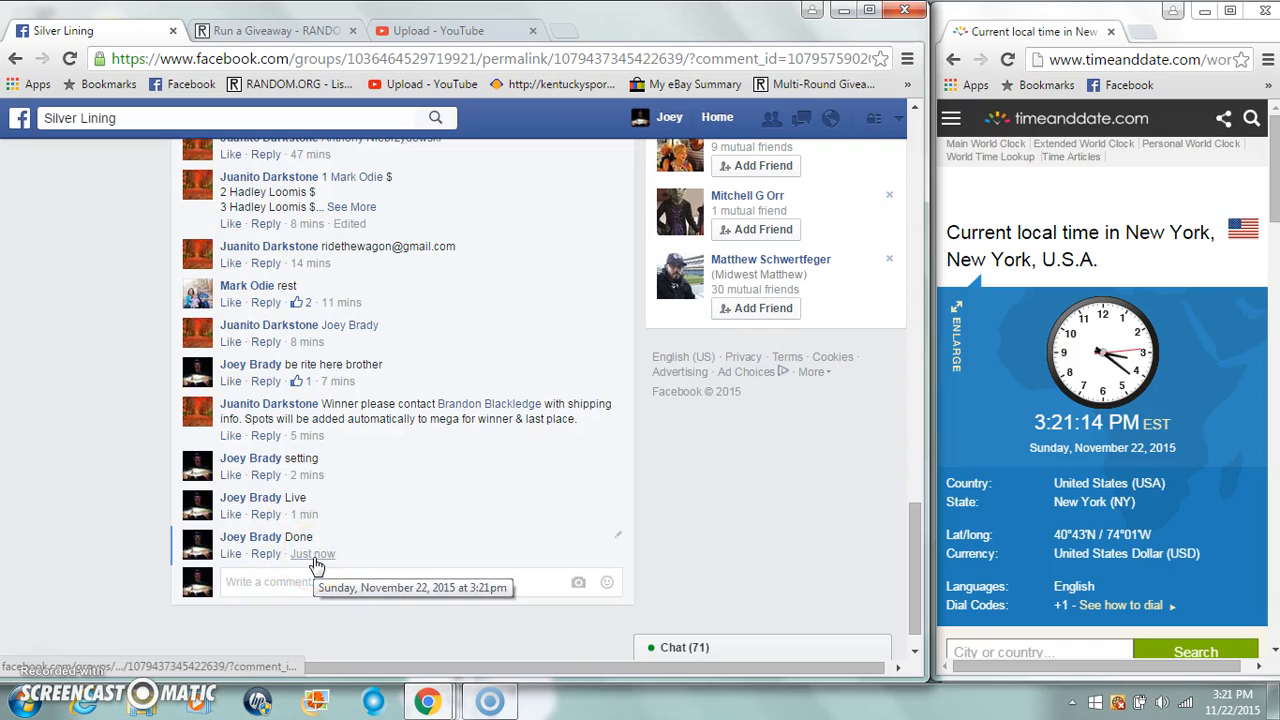